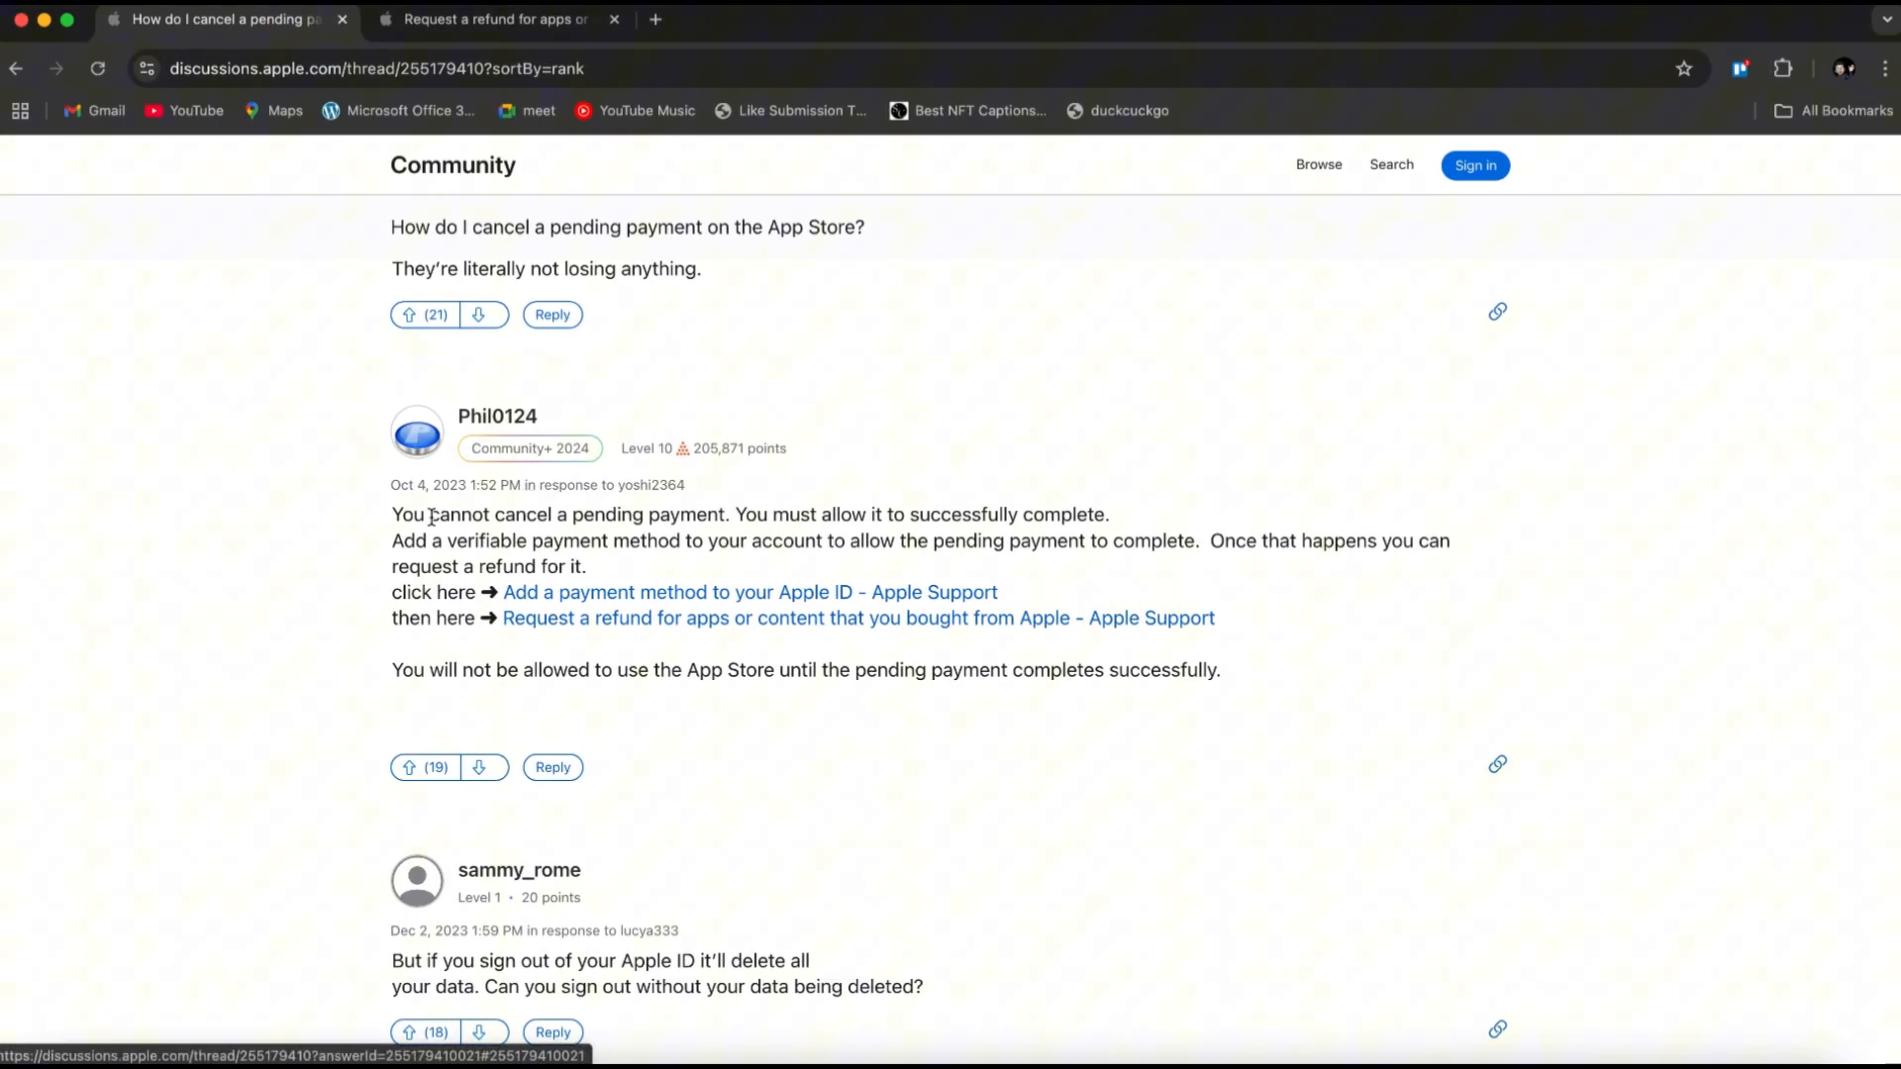
- Highlight the Apple Community advice about adding a payment method, then clear the highlight
{"action": "left_click_drag", "start_coordinate": [390, 515], "coordinate": [966, 515]}
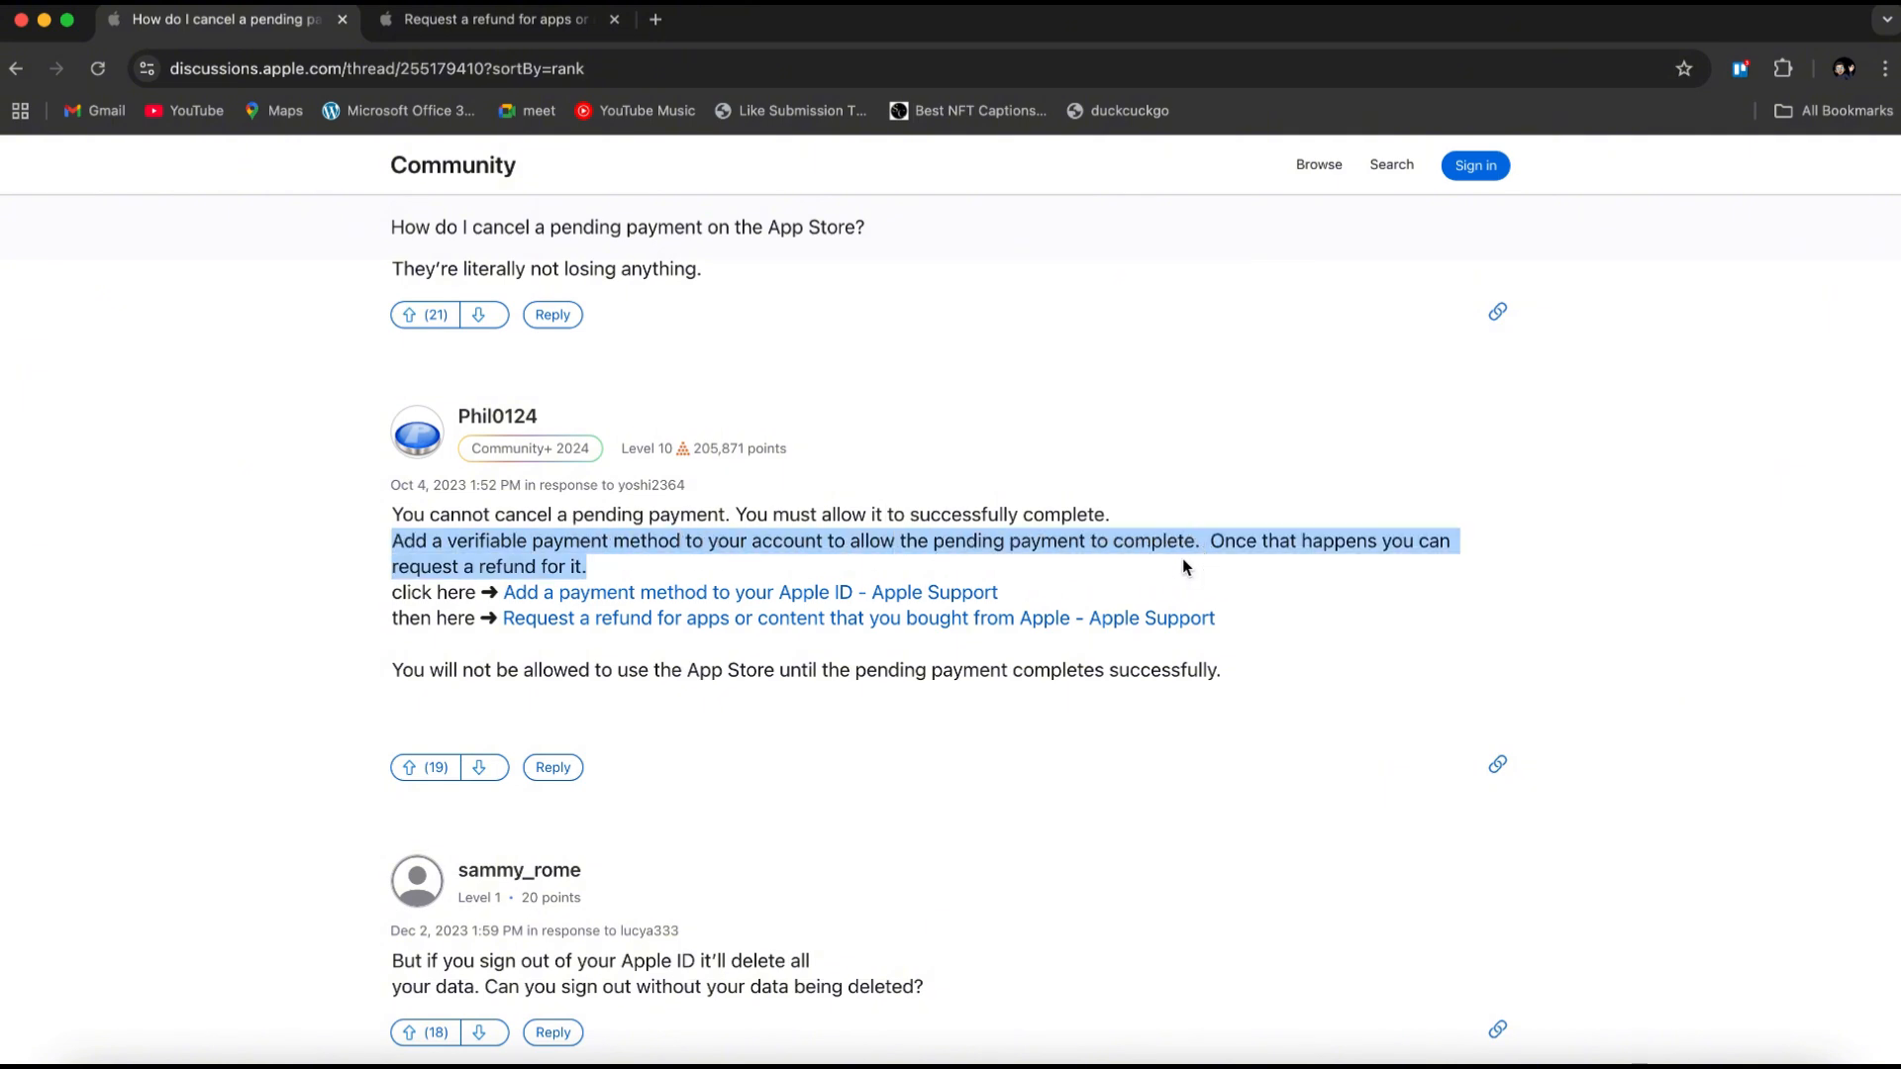
{"action": "mouse_move", "coordinate": [615, 574]}
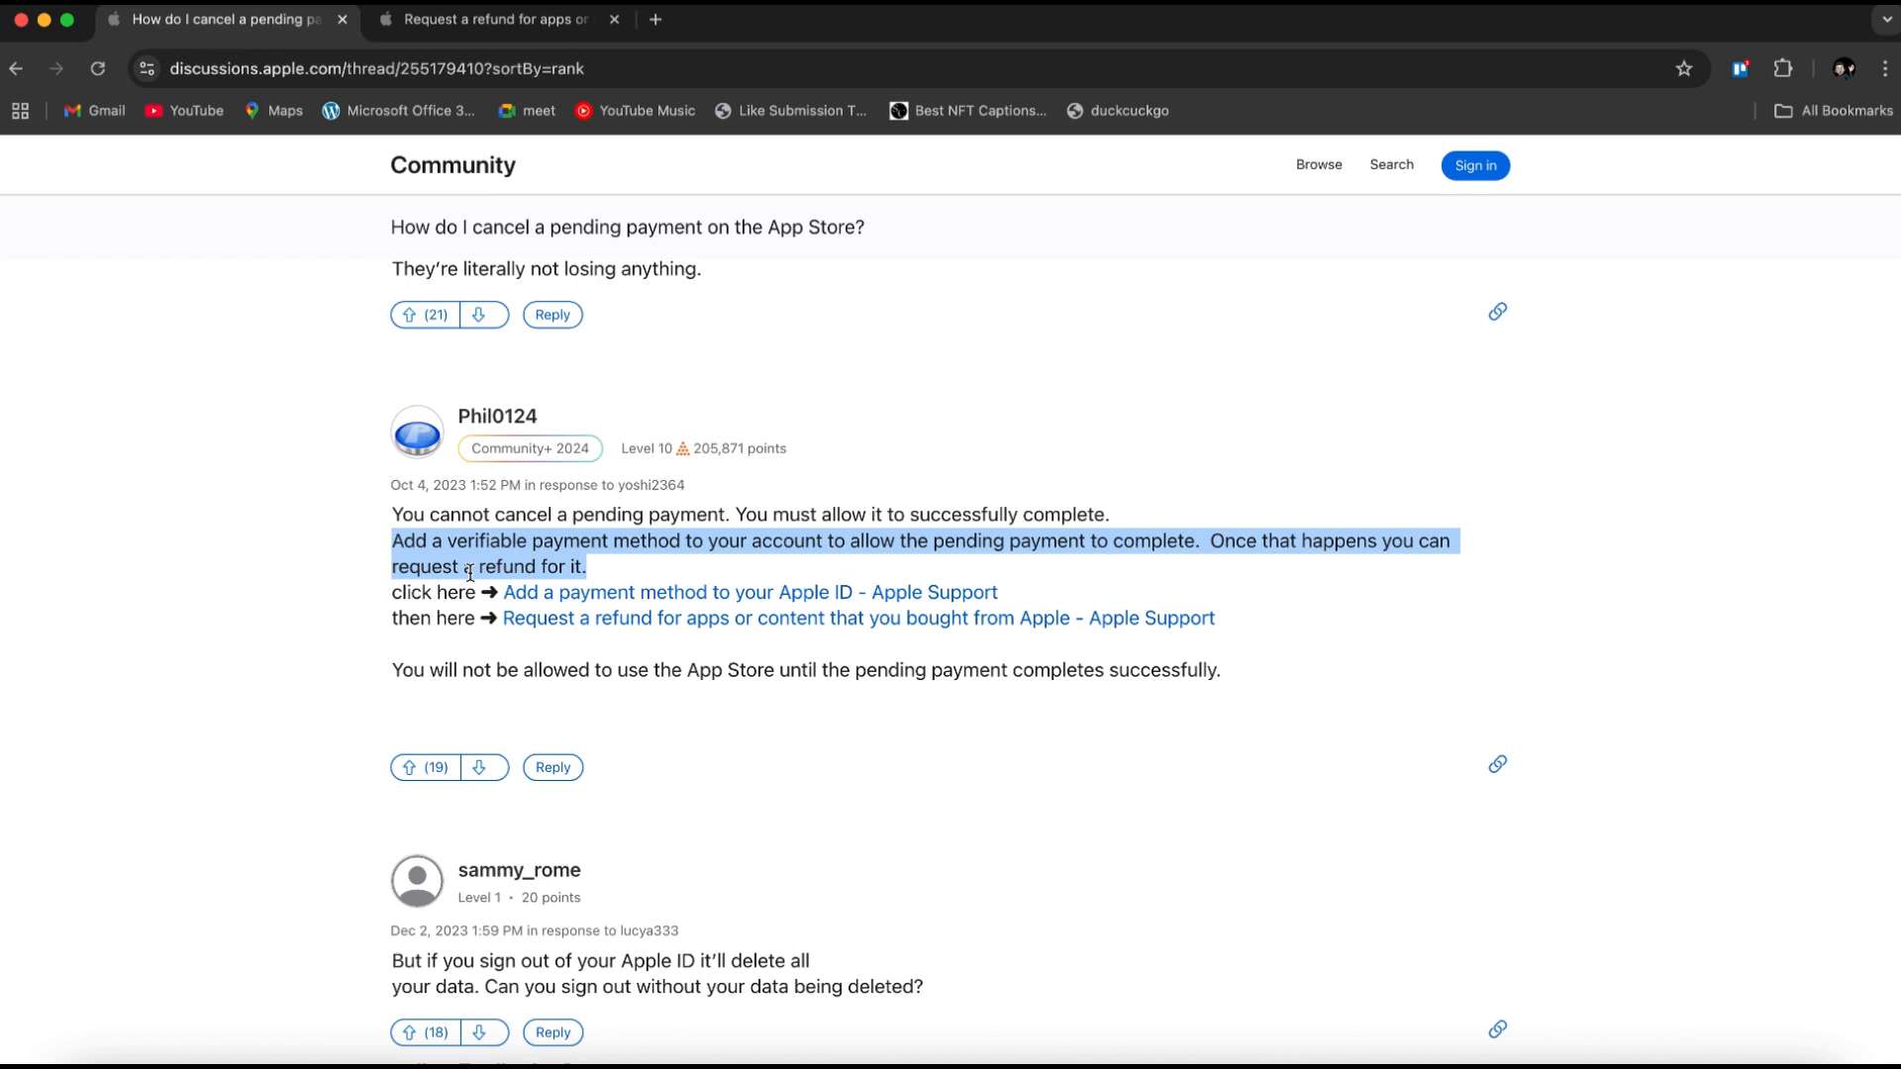
{"action": "left_click", "coordinate": [564, 515]}
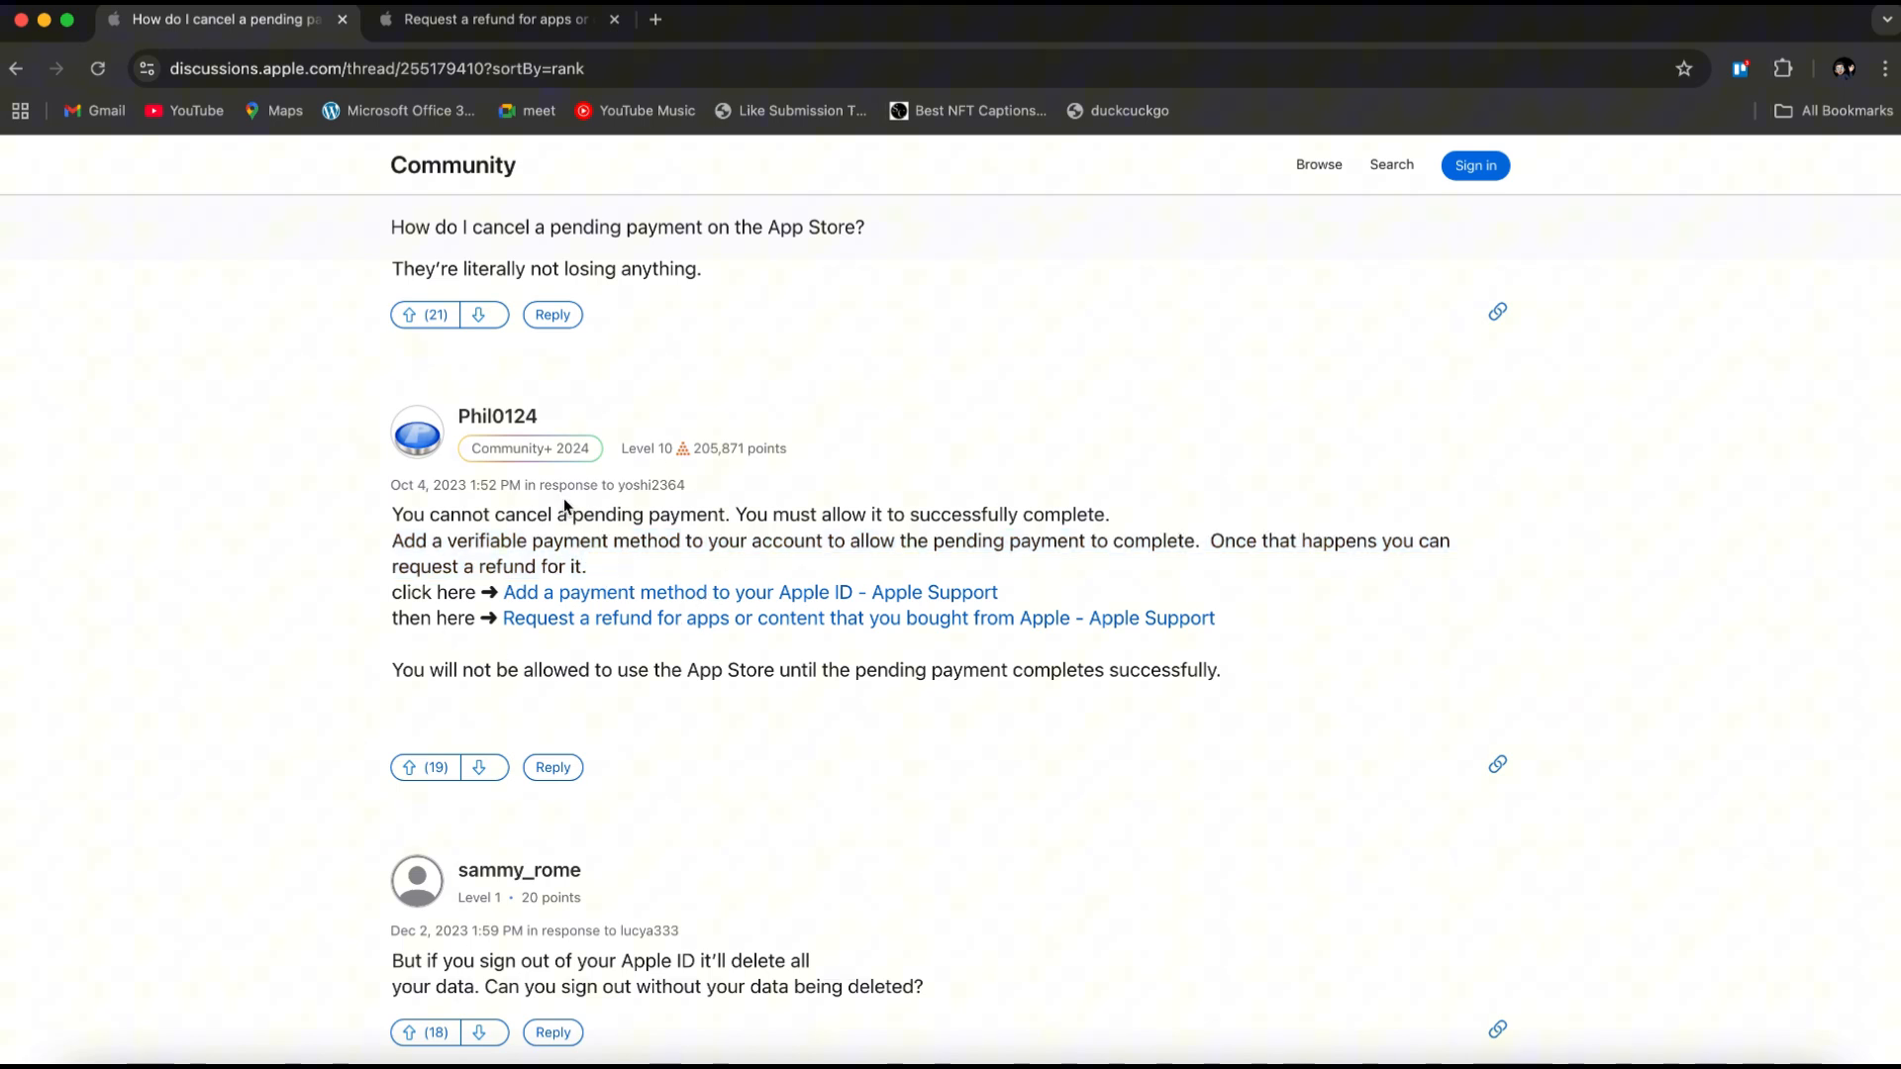
{"action": "mouse_move", "coordinate": [562, 719]}
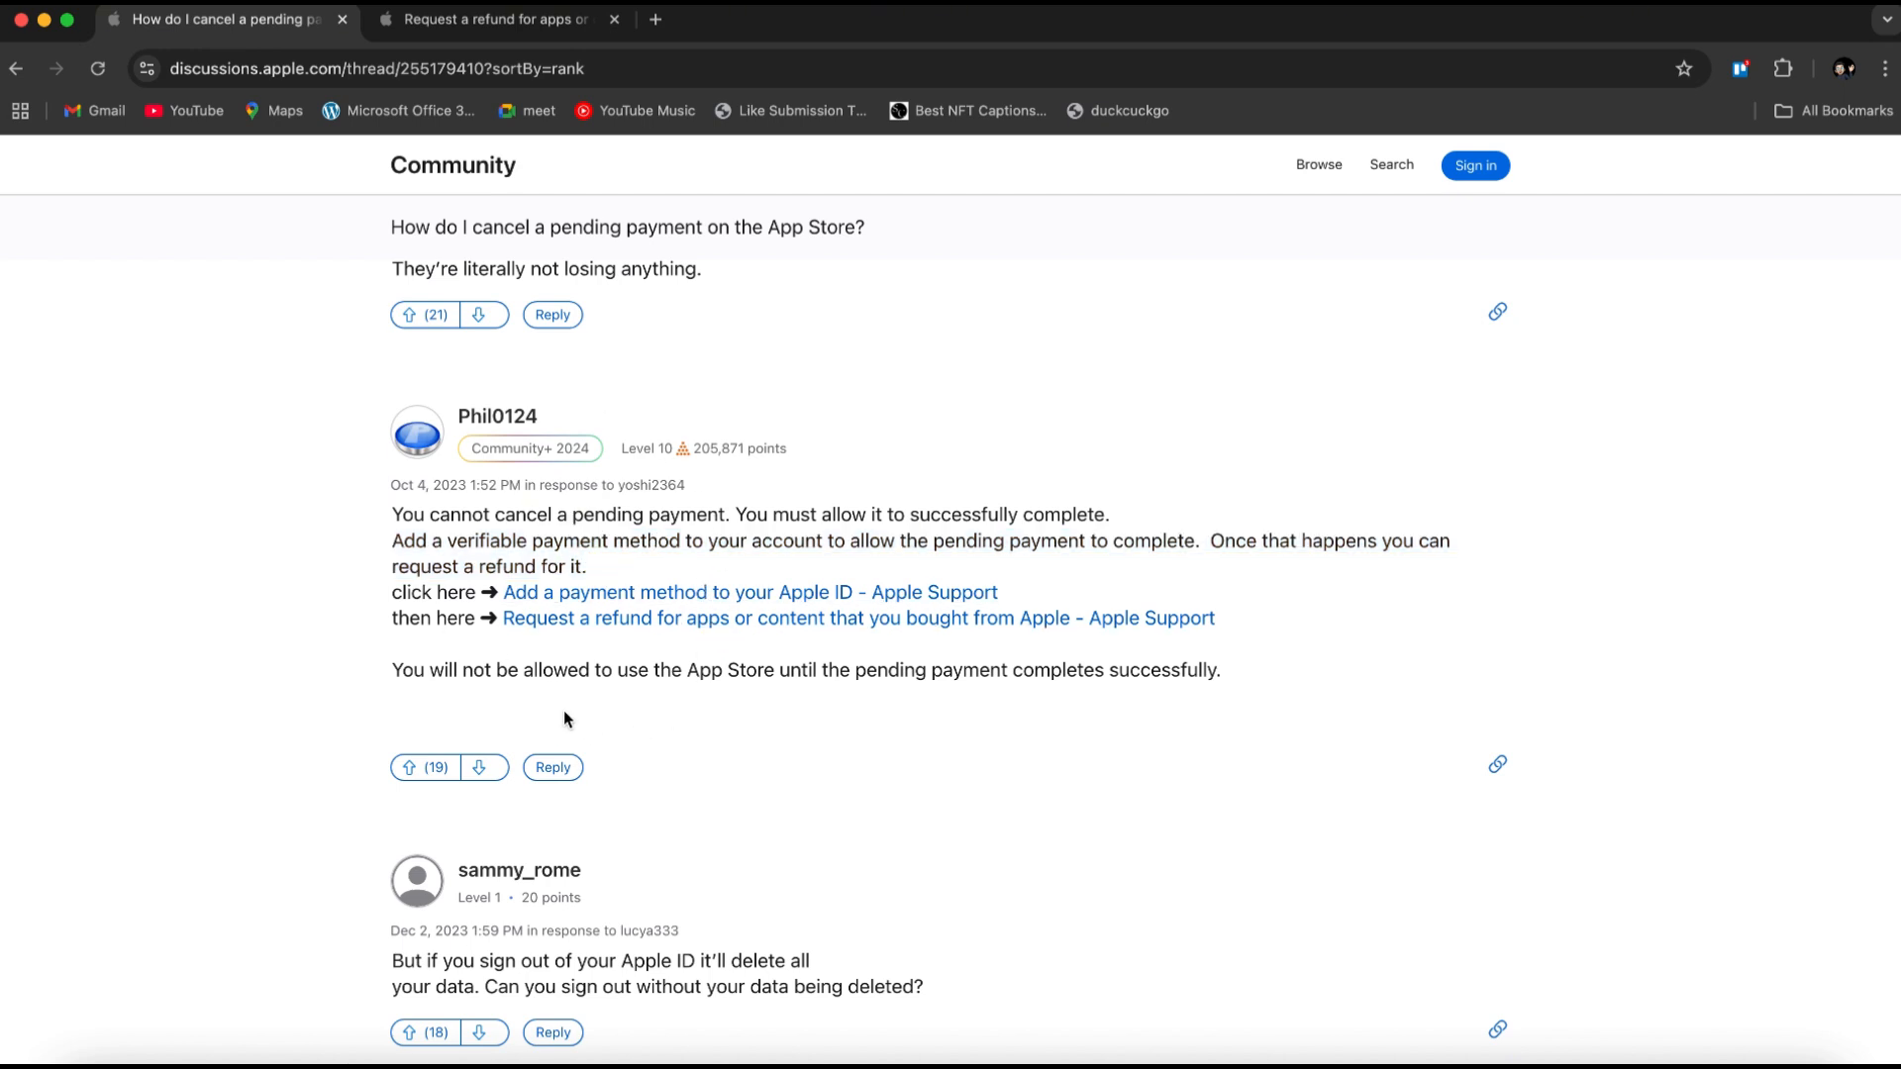
{"action": "mouse_move", "coordinate": [780, 669]}
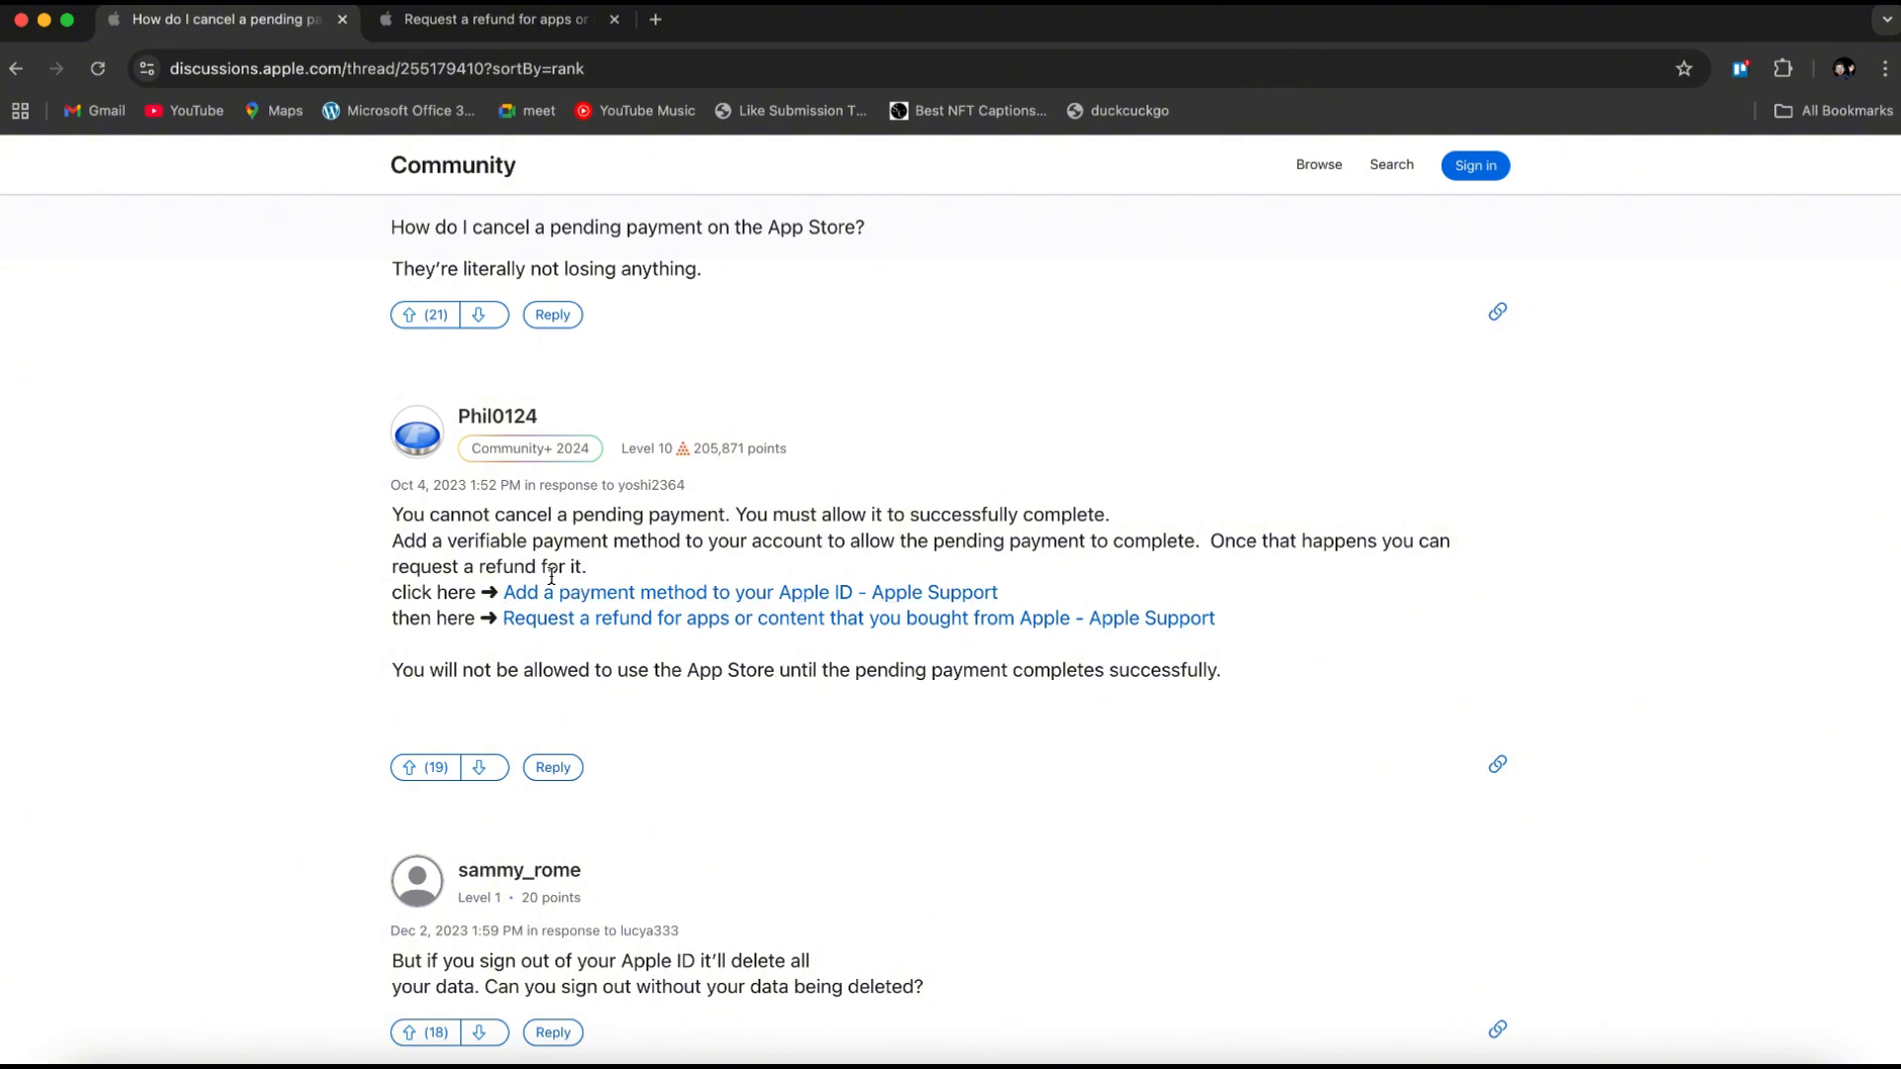
- Read through the refund guide's four steps down to the 24–48 hour update wait
{"action": "left_click", "coordinate": [489, 18]}
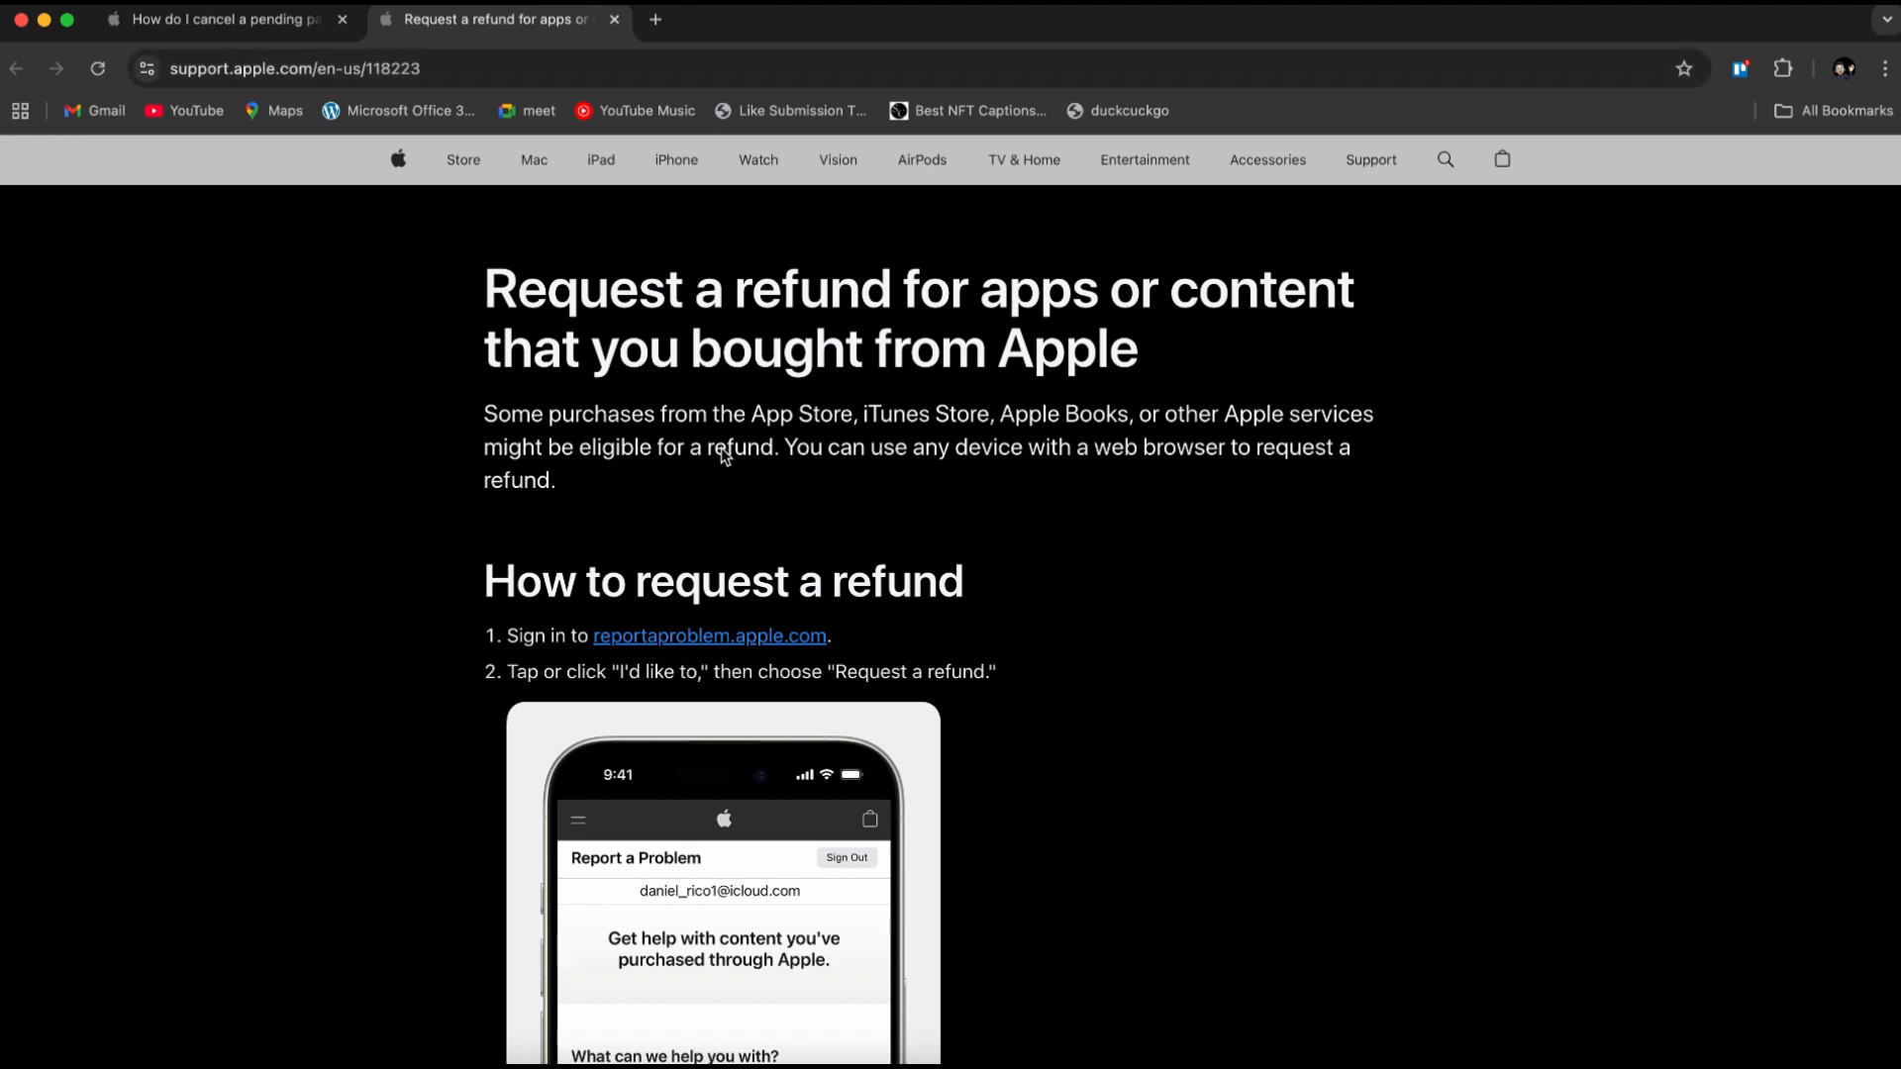
{"action": "scroll", "scroll_direction": "down", "scroll_amount": 3}
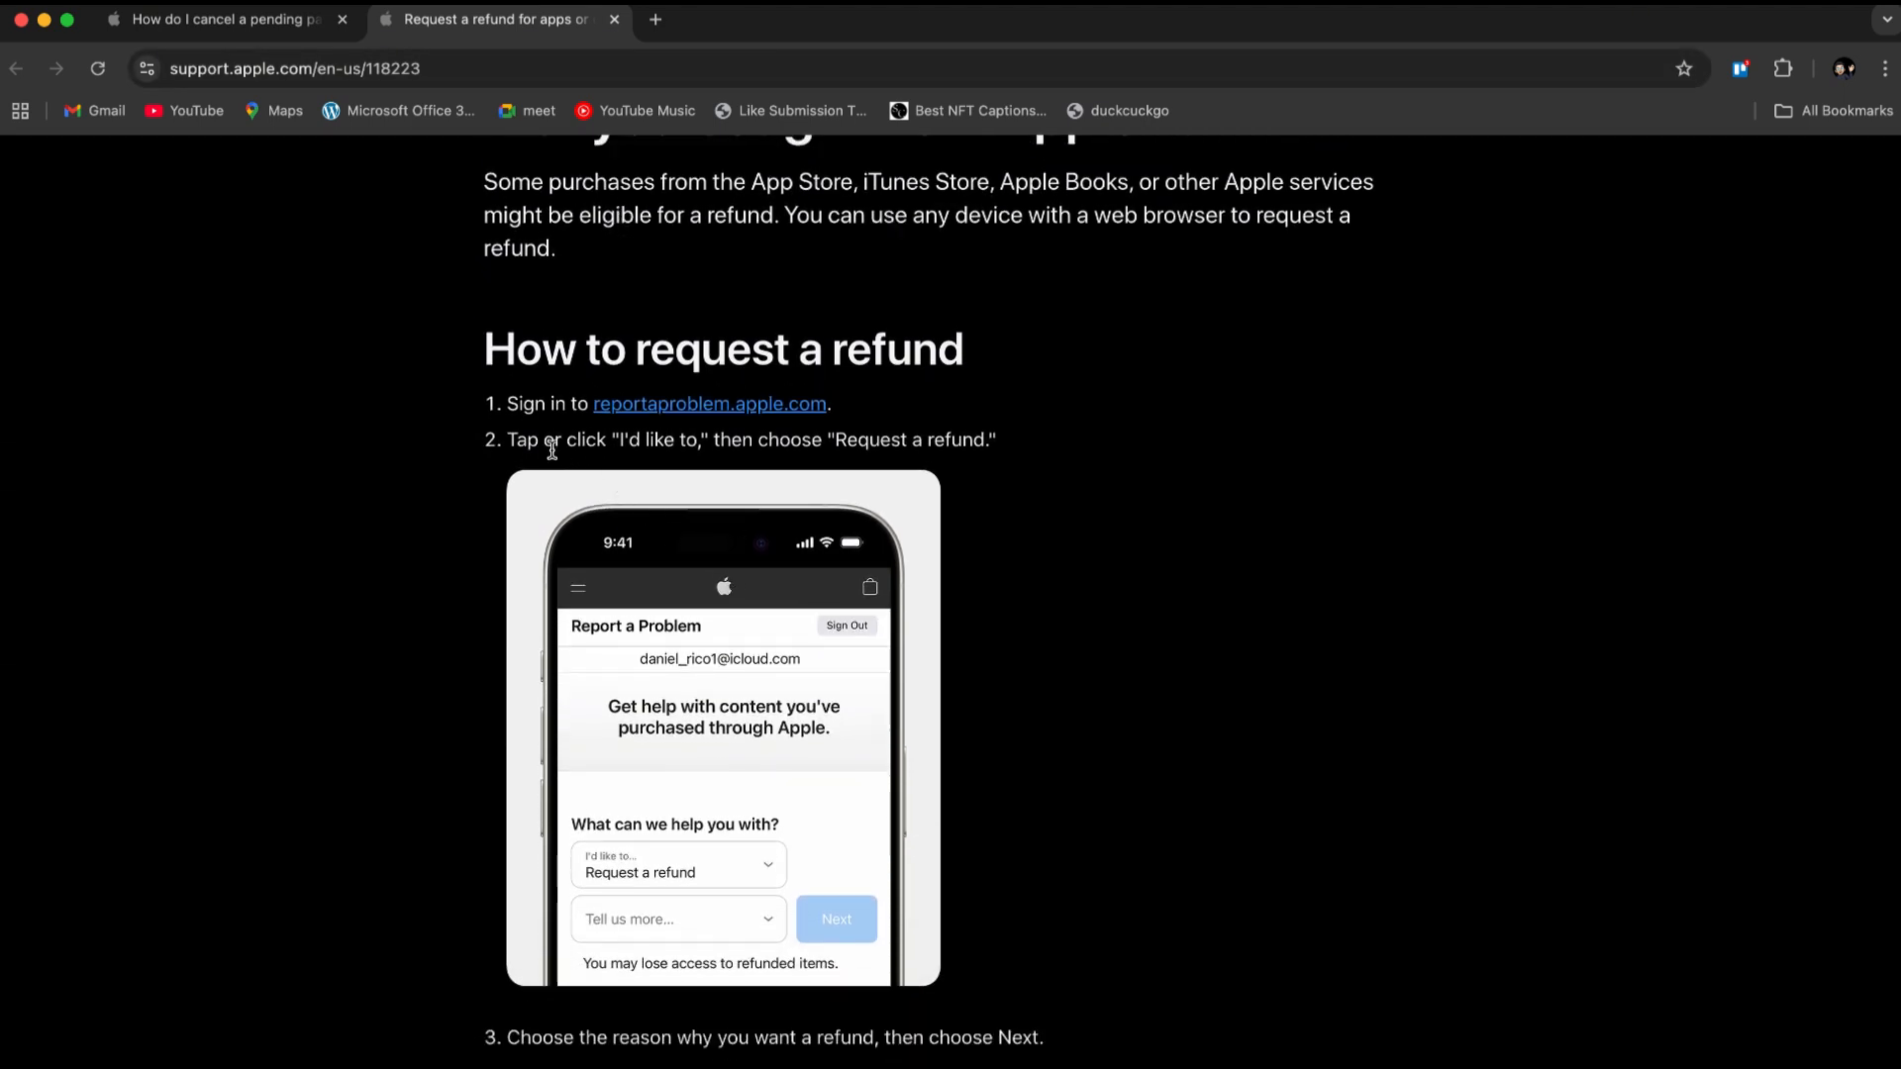
{"action": "mouse_move", "coordinate": [634, 427]}
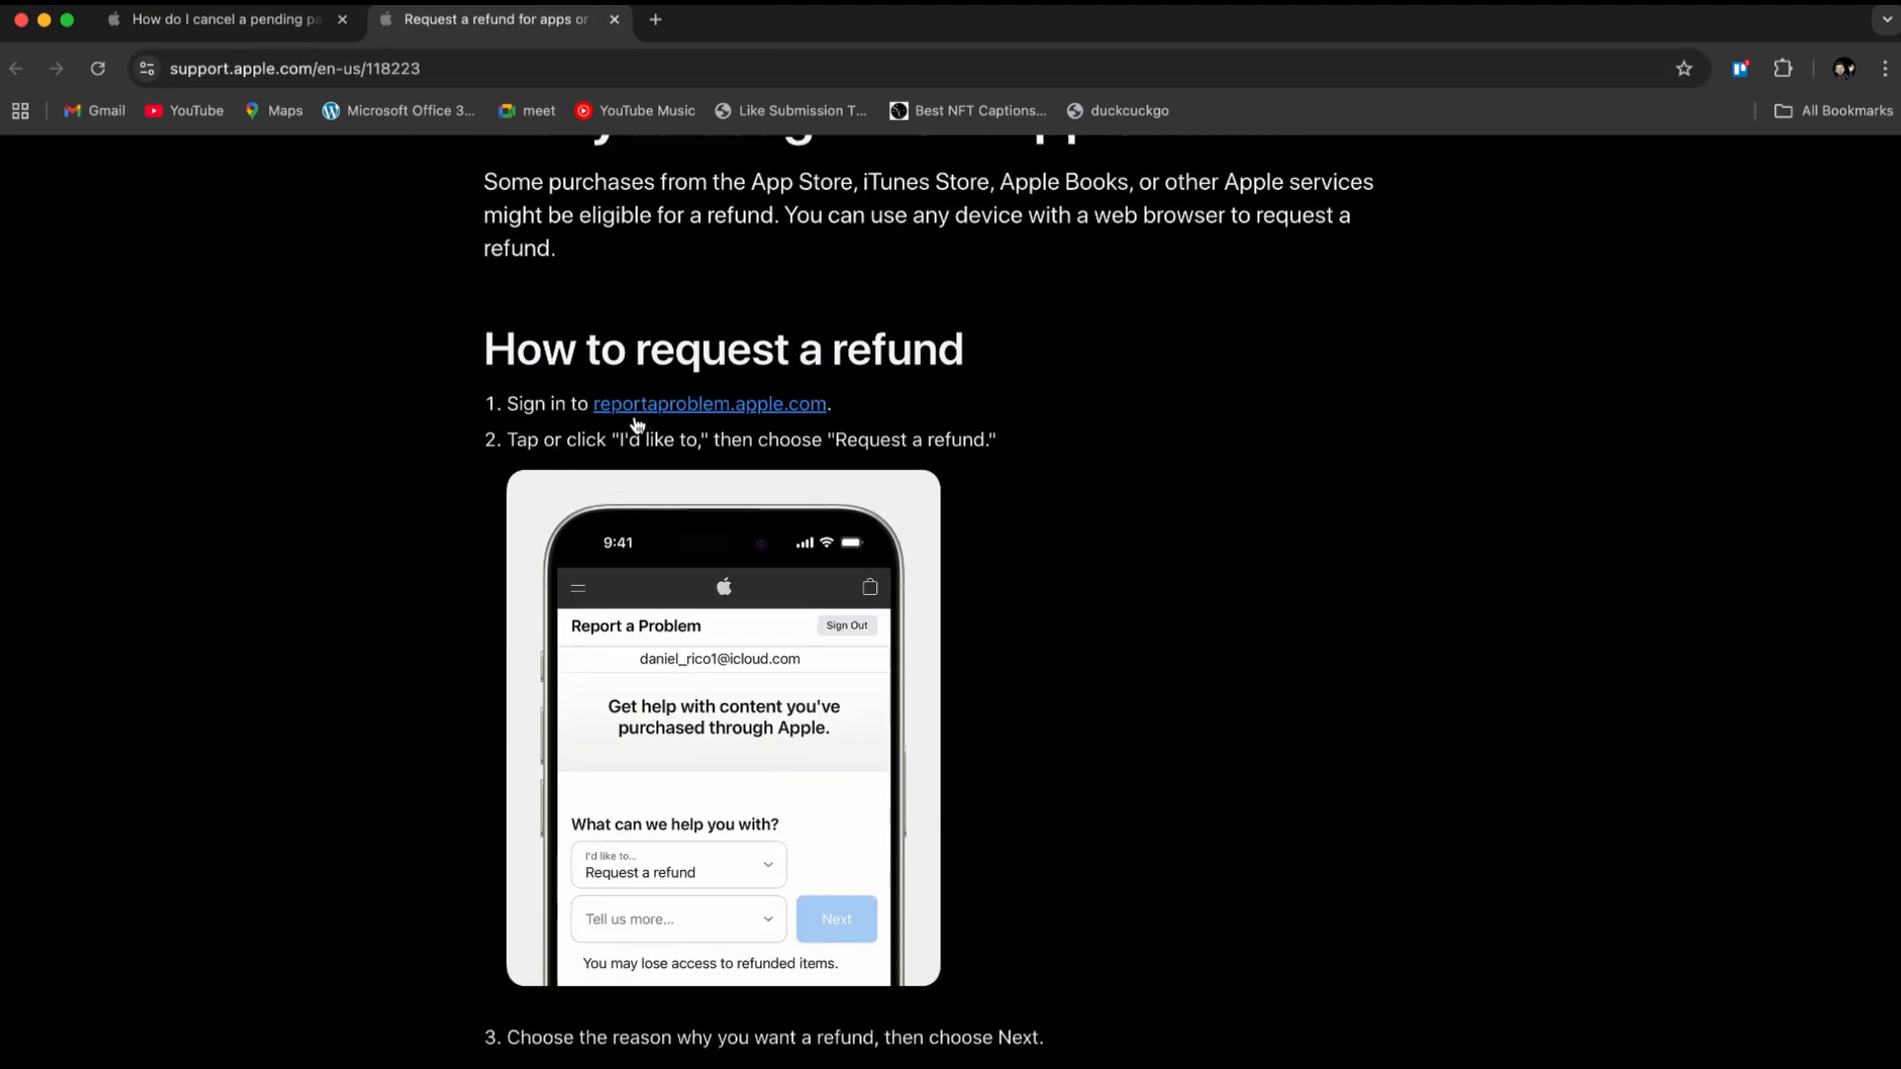
{"action": "scroll", "scroll_direction": "down", "scroll_amount": 3}
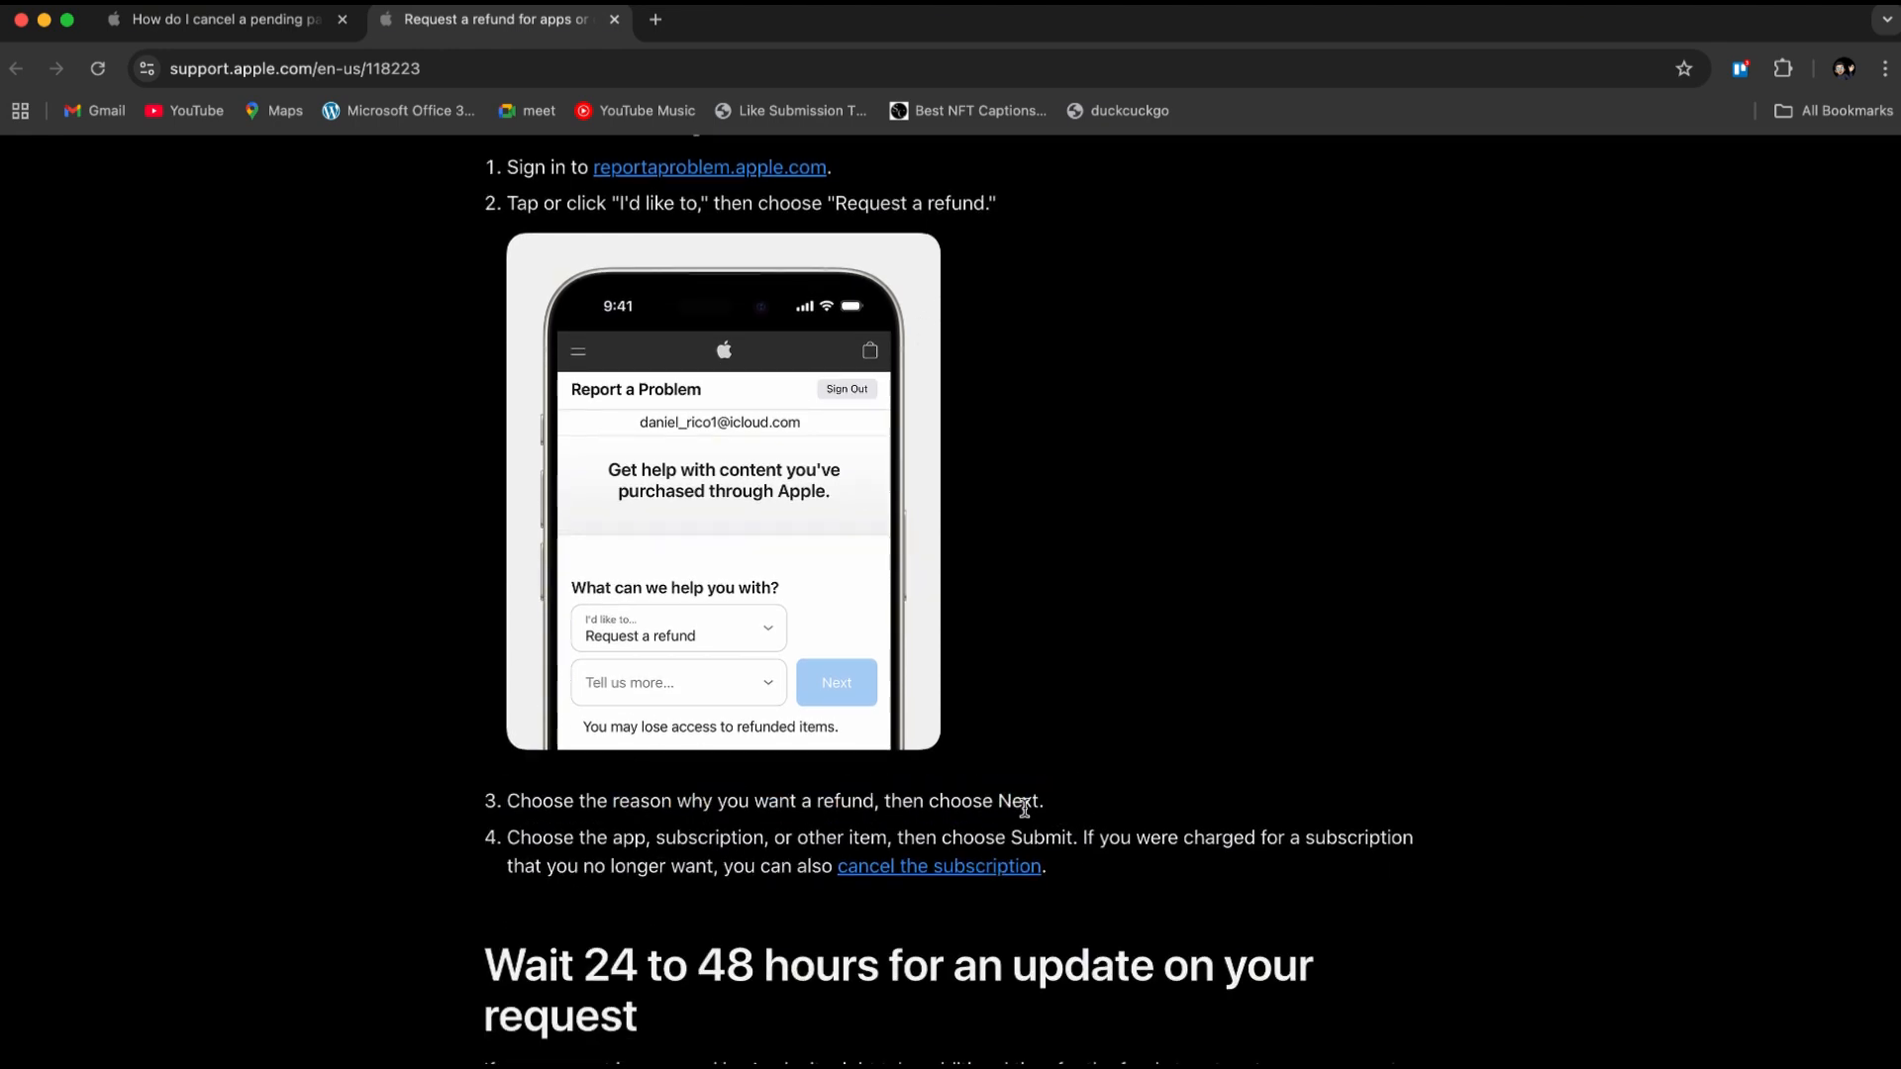
{"action": "scroll", "scroll_direction": "down", "scroll_amount": 3}
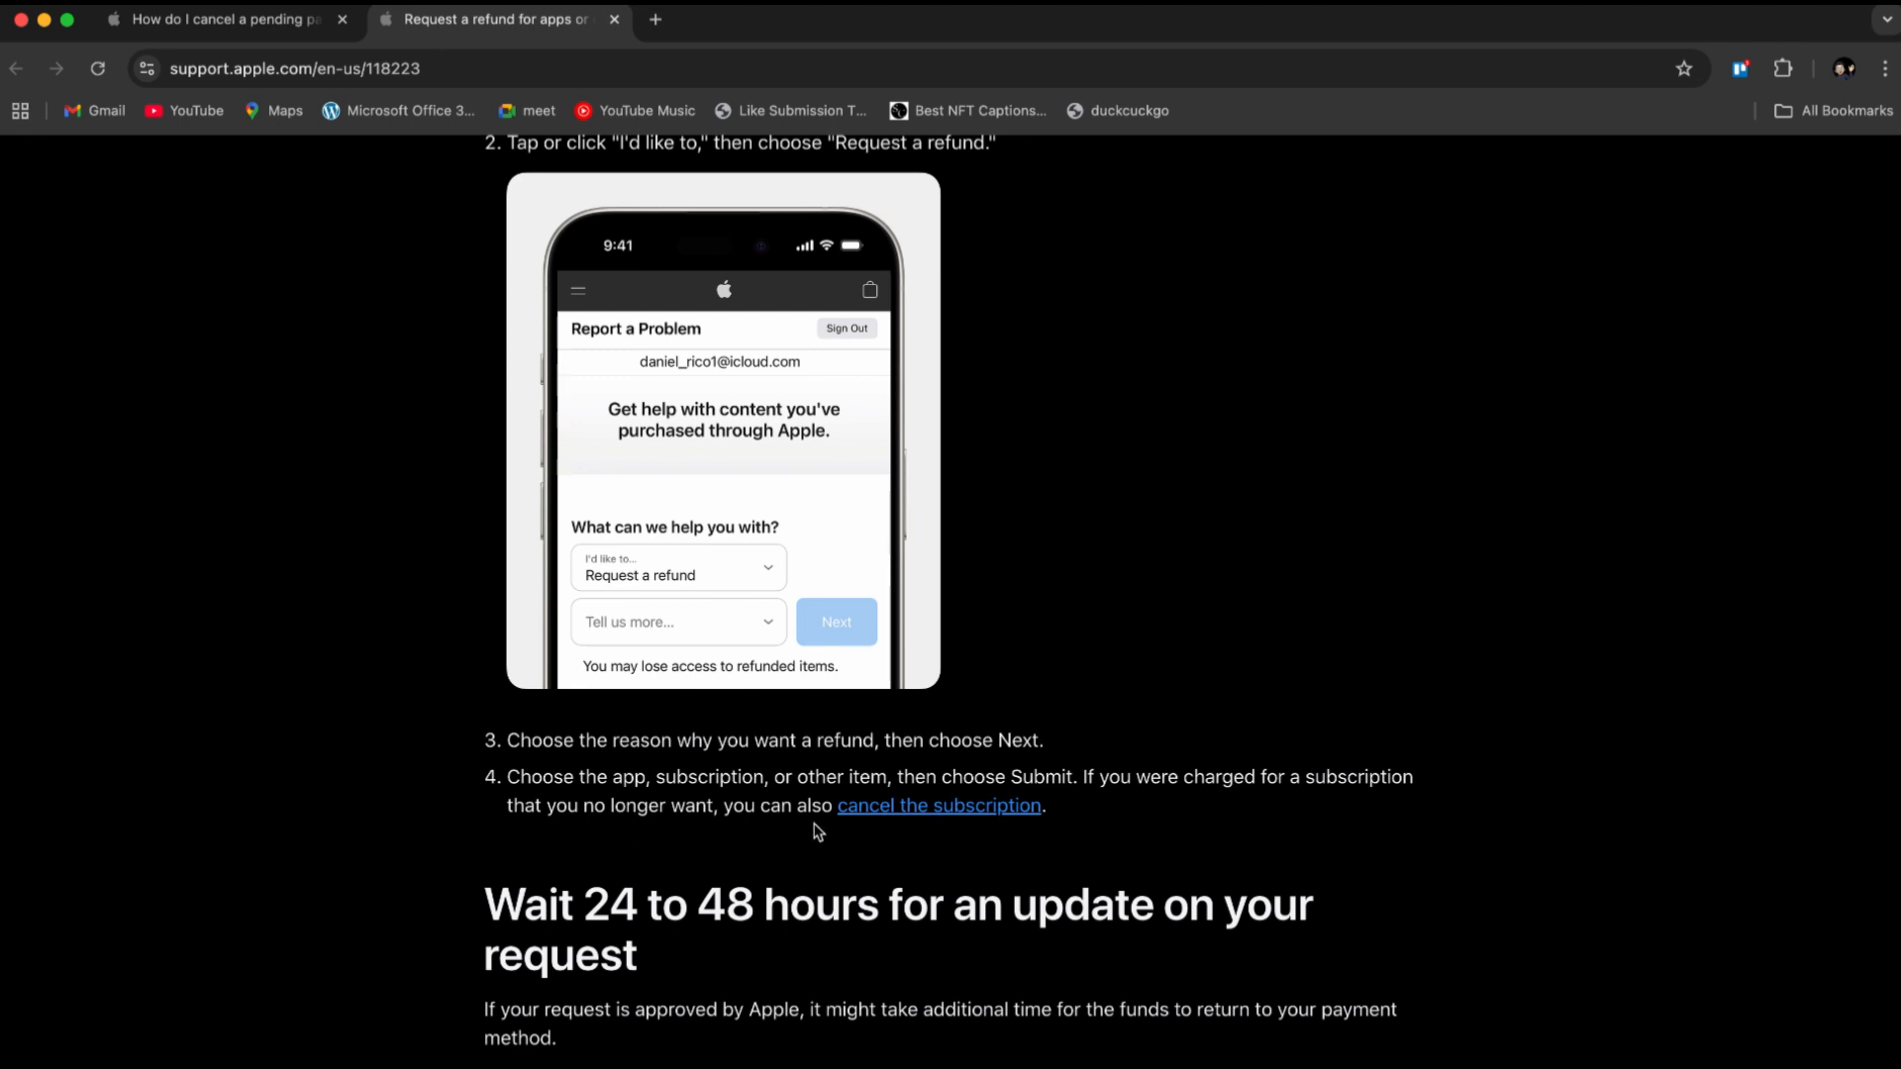
{"action": "mouse_move", "coordinate": [939, 810]}
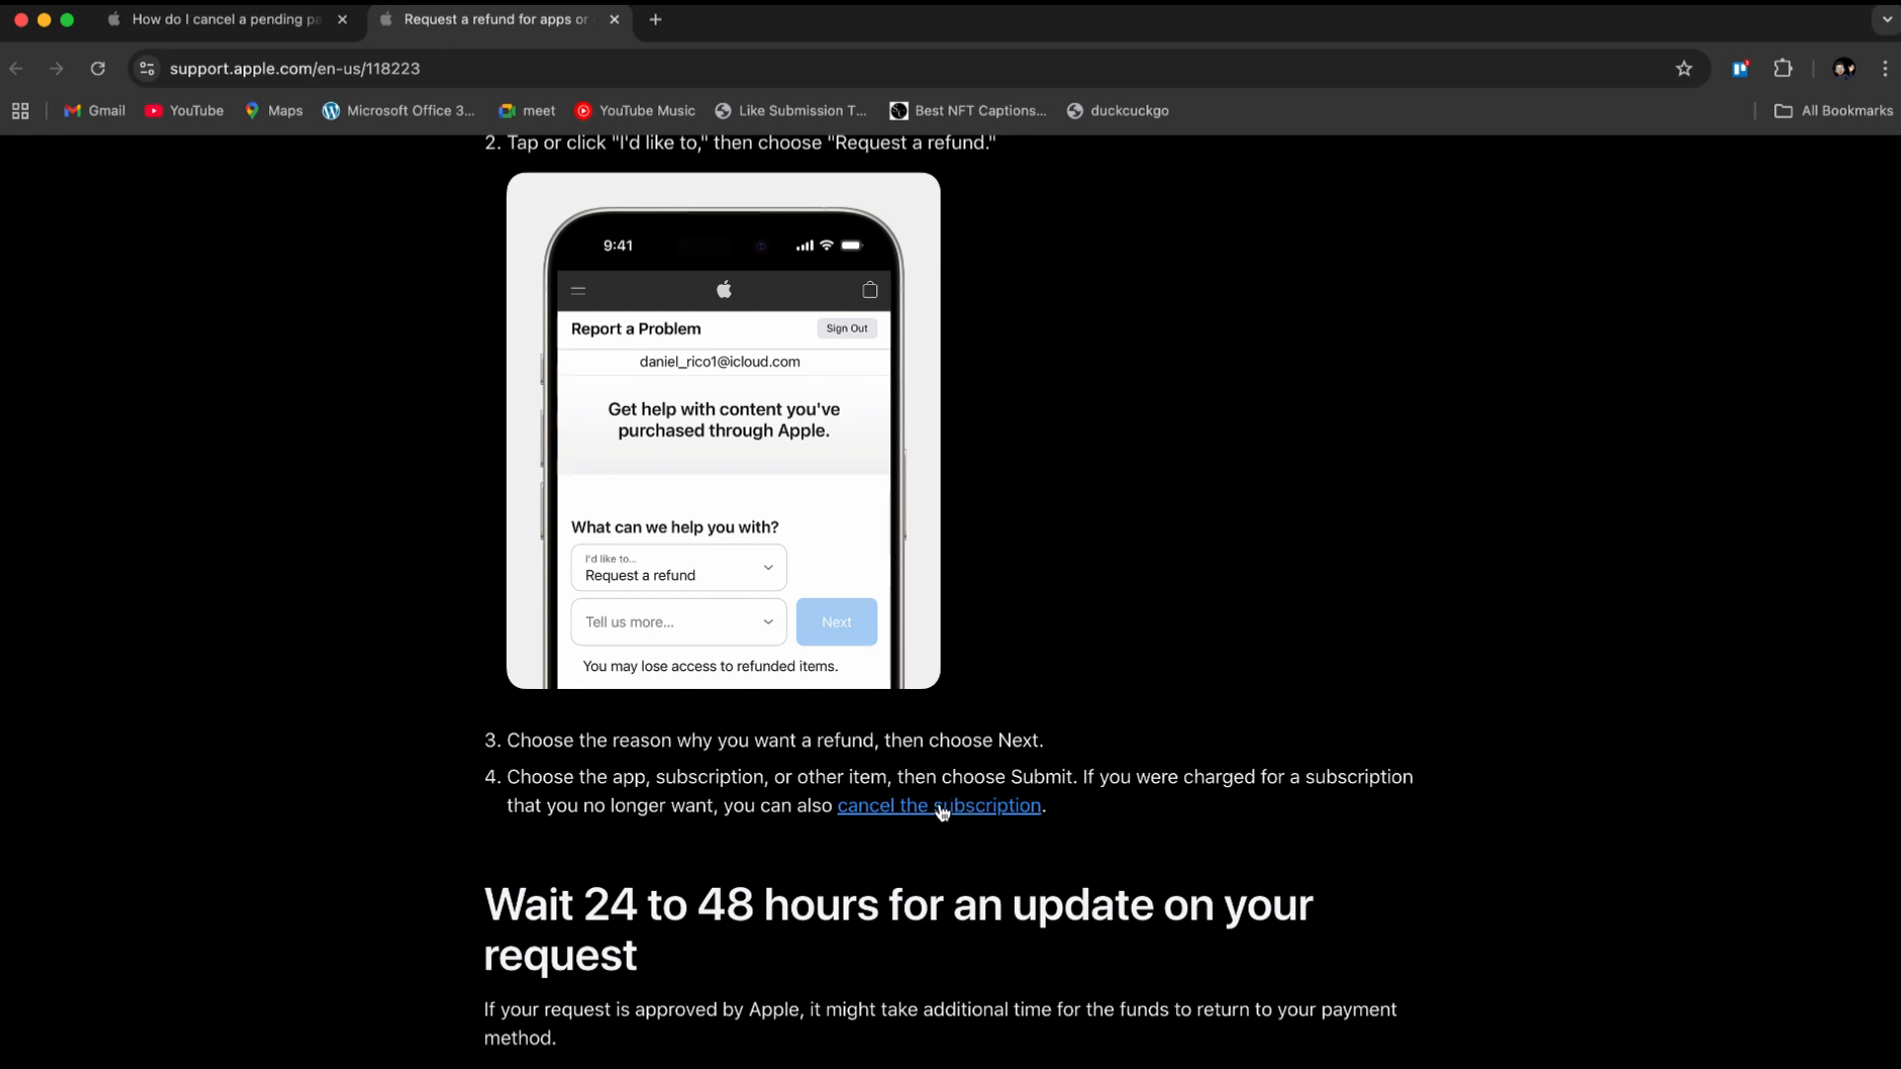